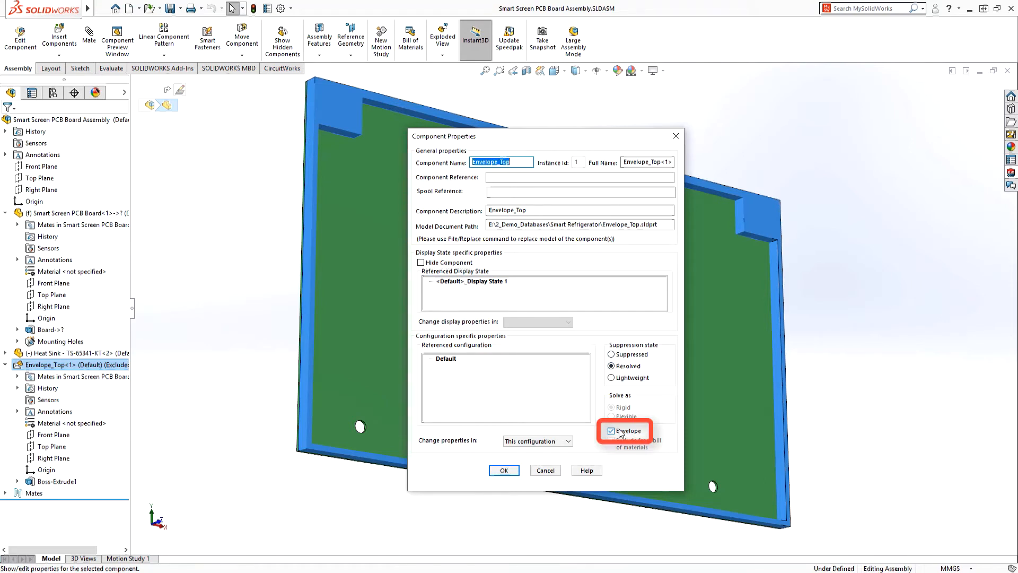
Mark Envelope_Top as Envelope under Solve as and confirm the Component Properties change
left_click(611, 430)
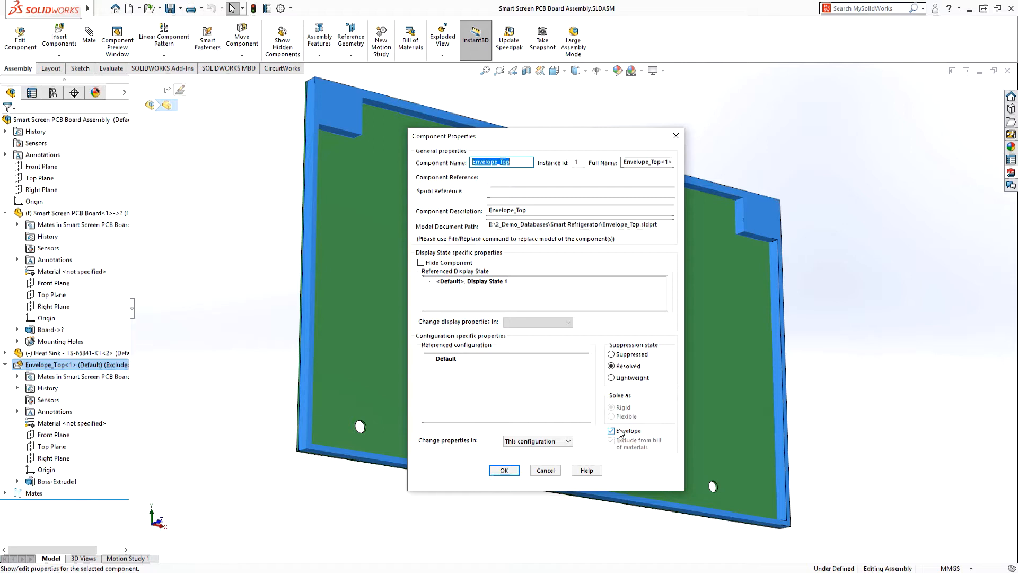
left_click(503, 469)
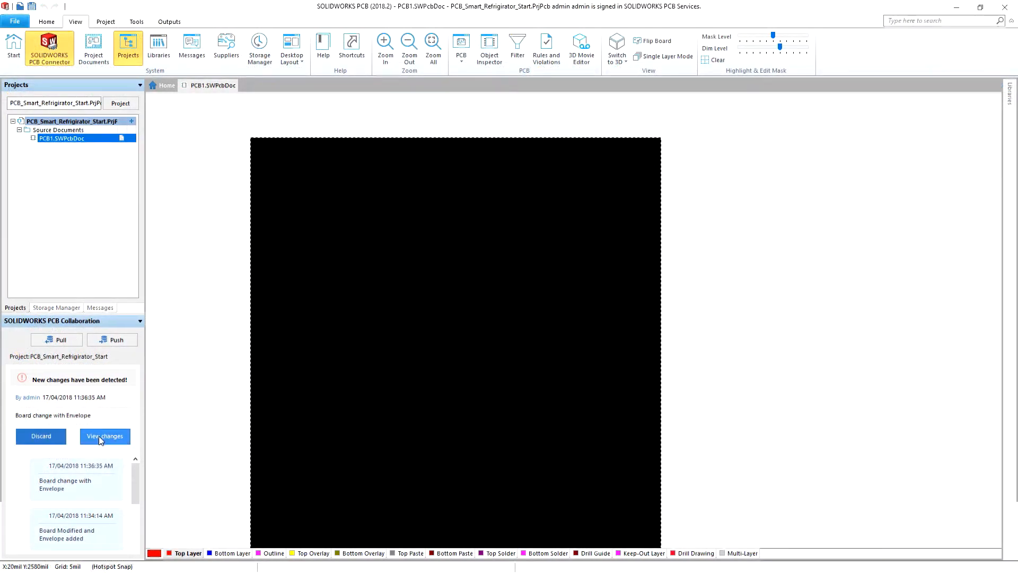
Accept the Board Outline change and execute the Engineering Change Order bringing schematic components in
left_click(105, 436)
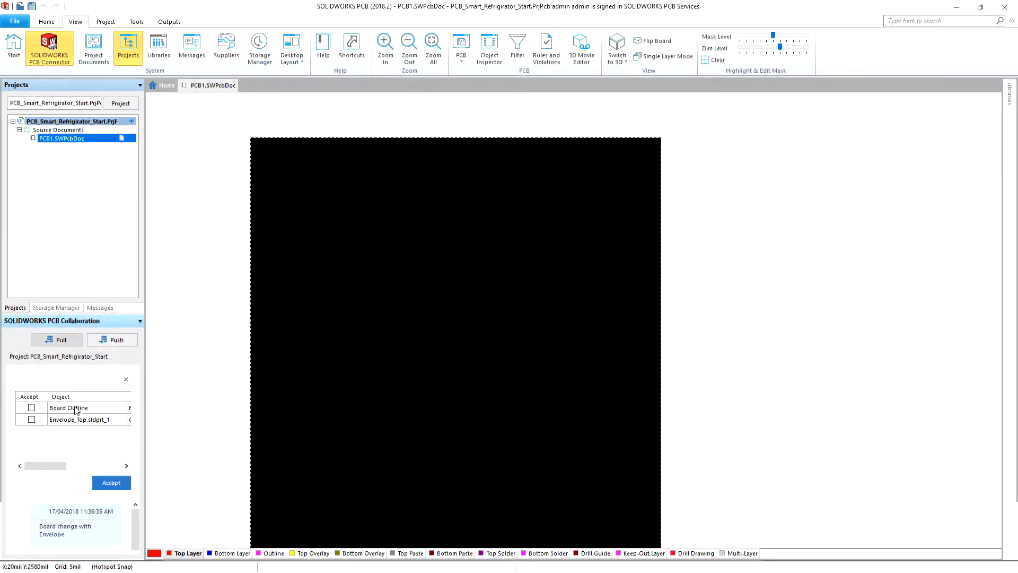
left_click(68, 407)
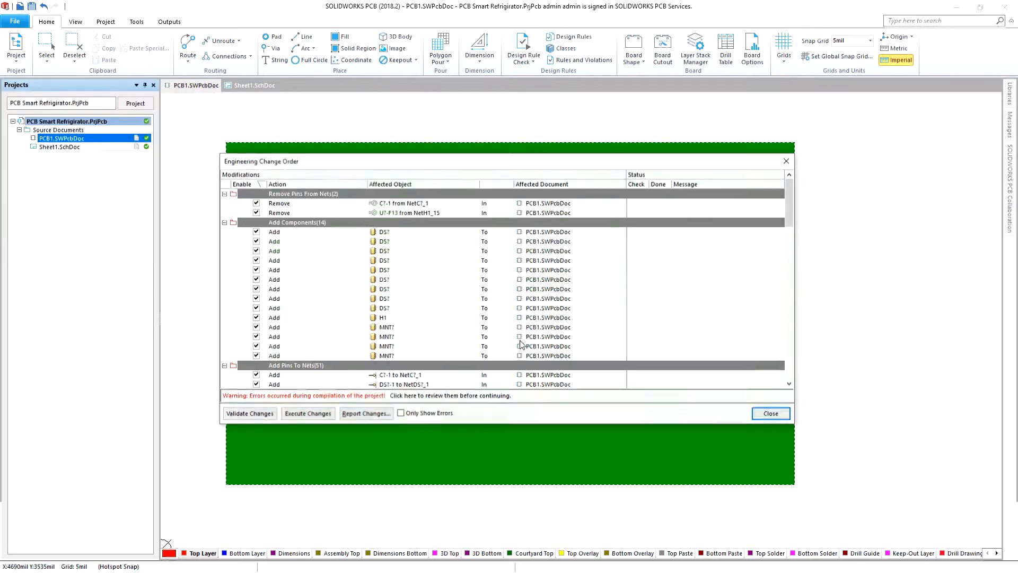
left_click(308, 413)
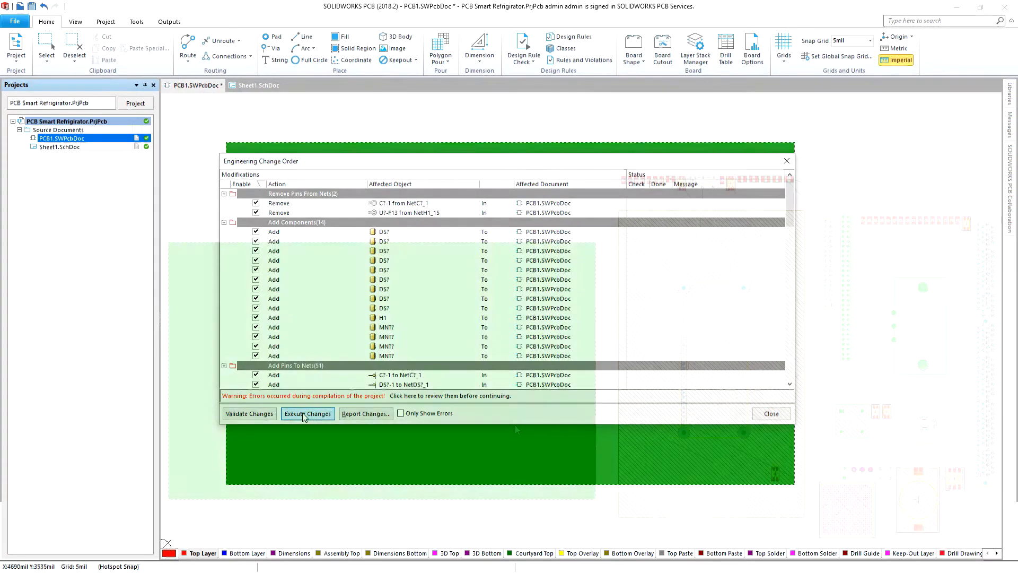
left_click(307, 413)
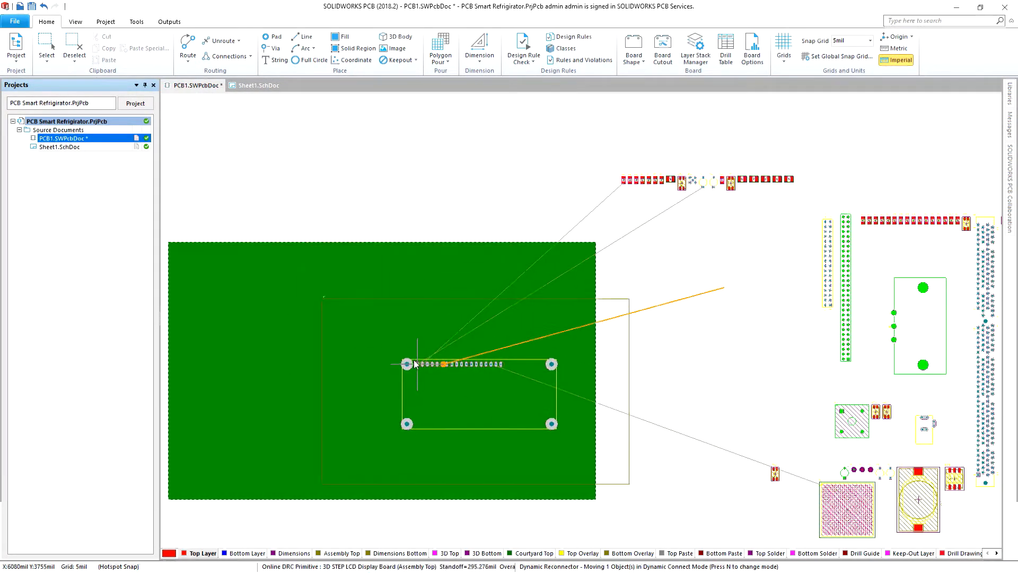
Drag the LCD display board footprint onto the green board area
left_click_drag(441, 364, 389, 269)
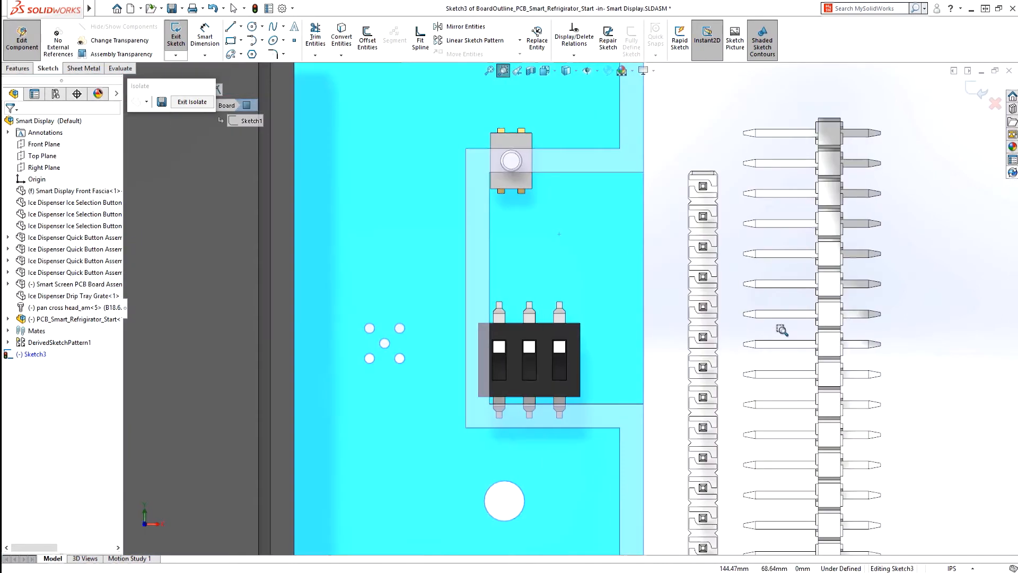
Start a Corner Rectangle in the BoardOutline sketch for the edge notch
left_click(231, 40)
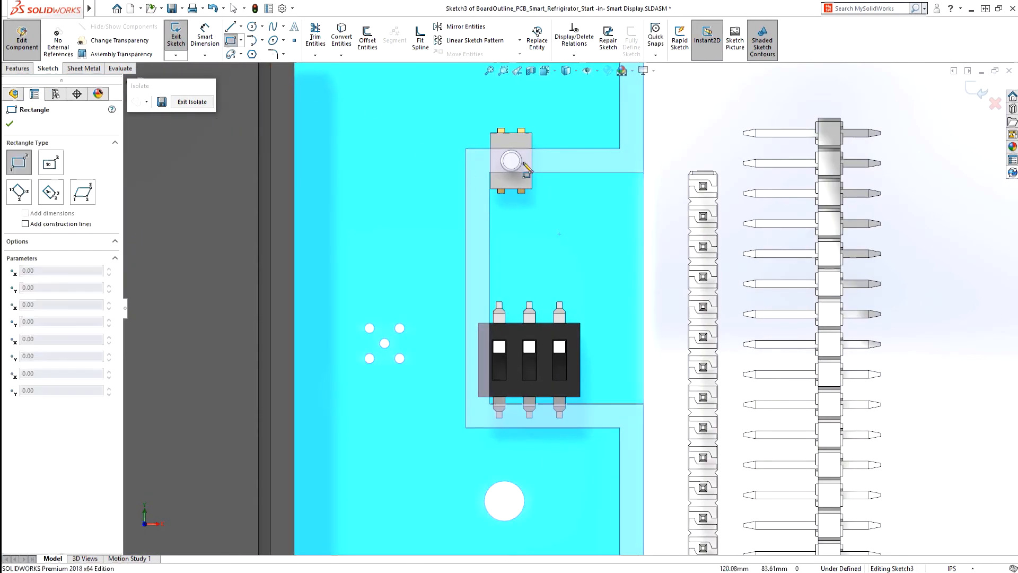
mouse_move(645, 183)
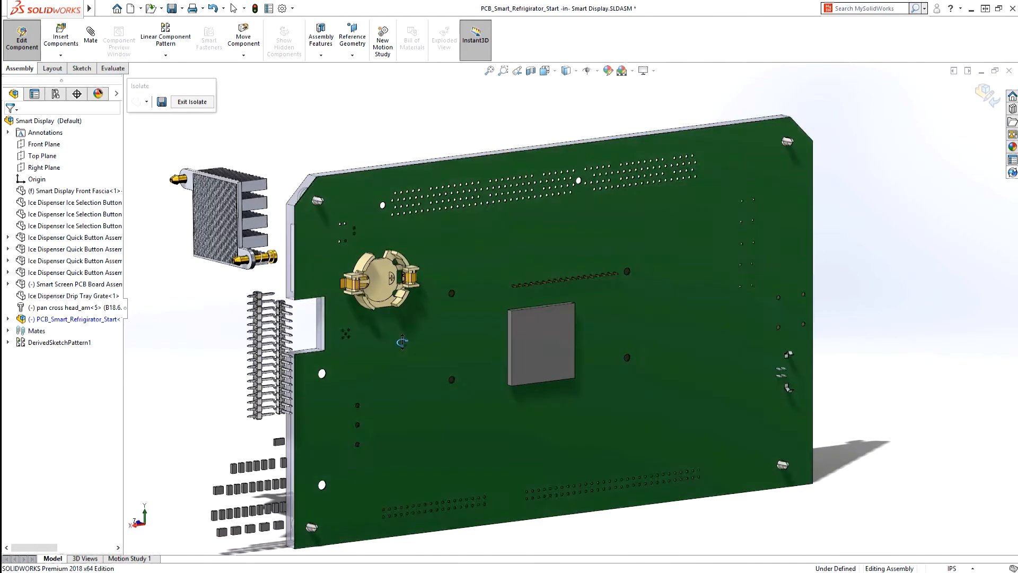
Exit Isolate so the full Smart Display assembly is shown again
left_click(541, 343)
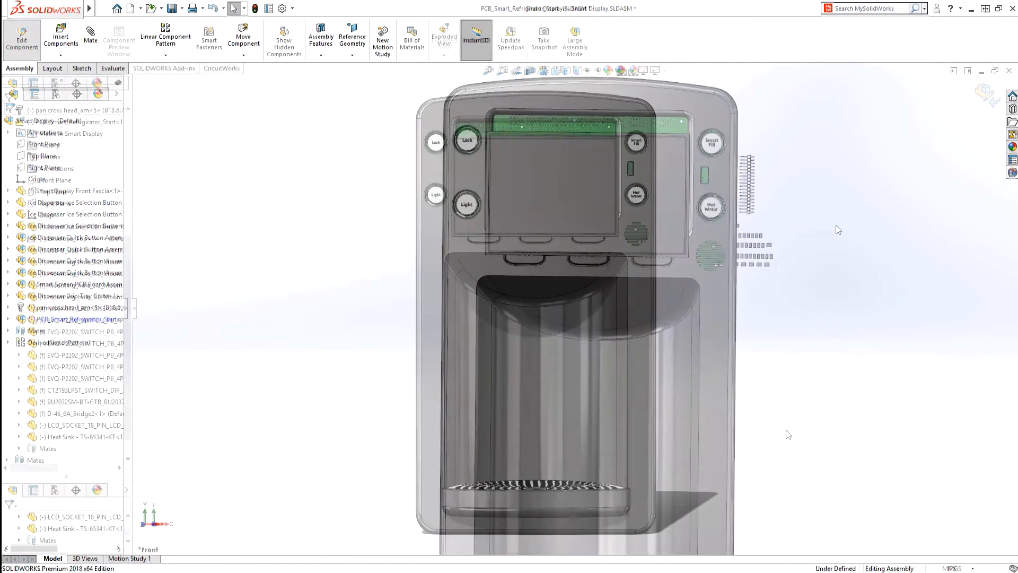
Push the board changes, review SW4 and Envelope_Top in SOLIDWORKS PCB, and accept all
right_click(496, 195)
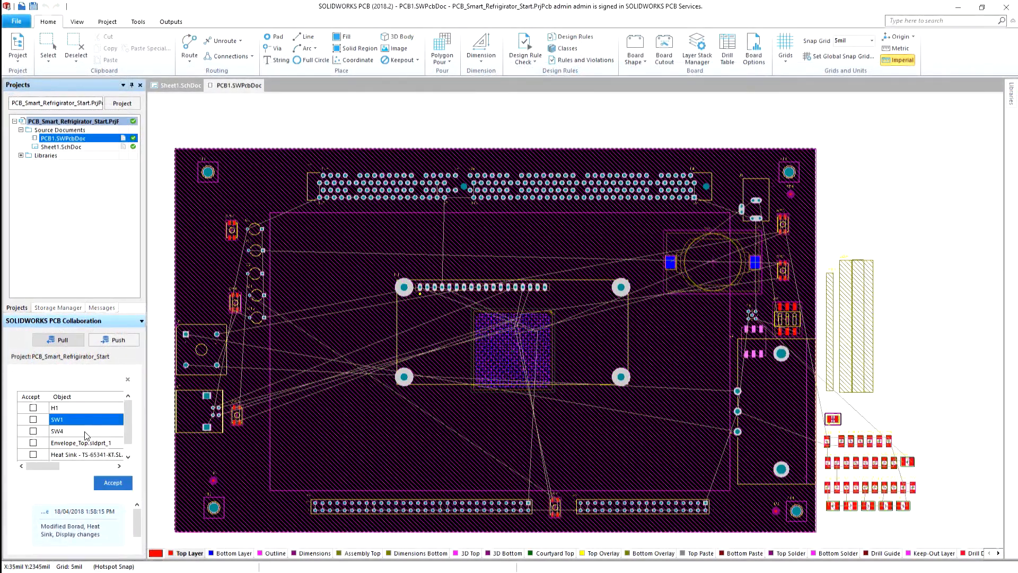
left_click(81, 442)
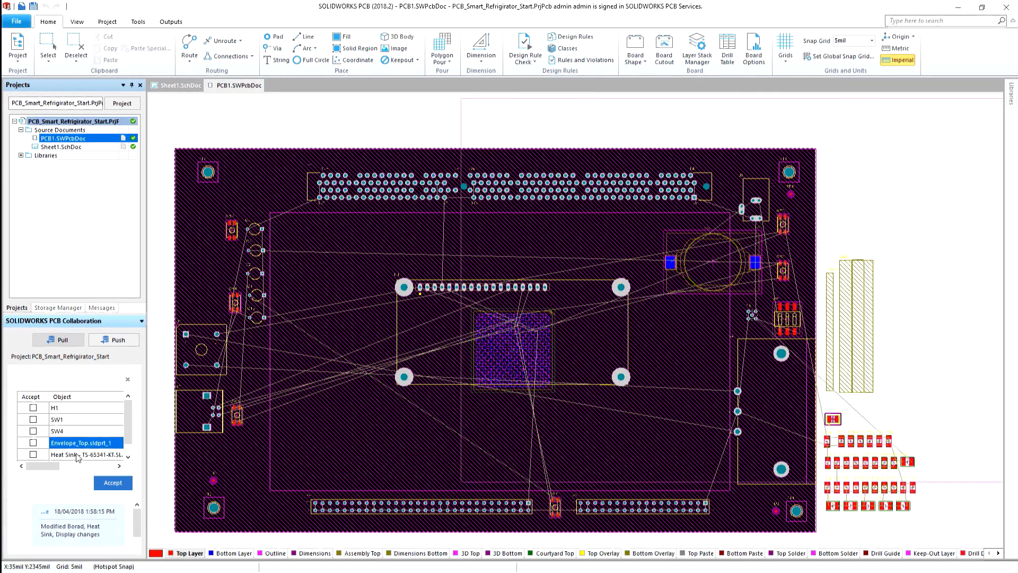
left_click(113, 483)
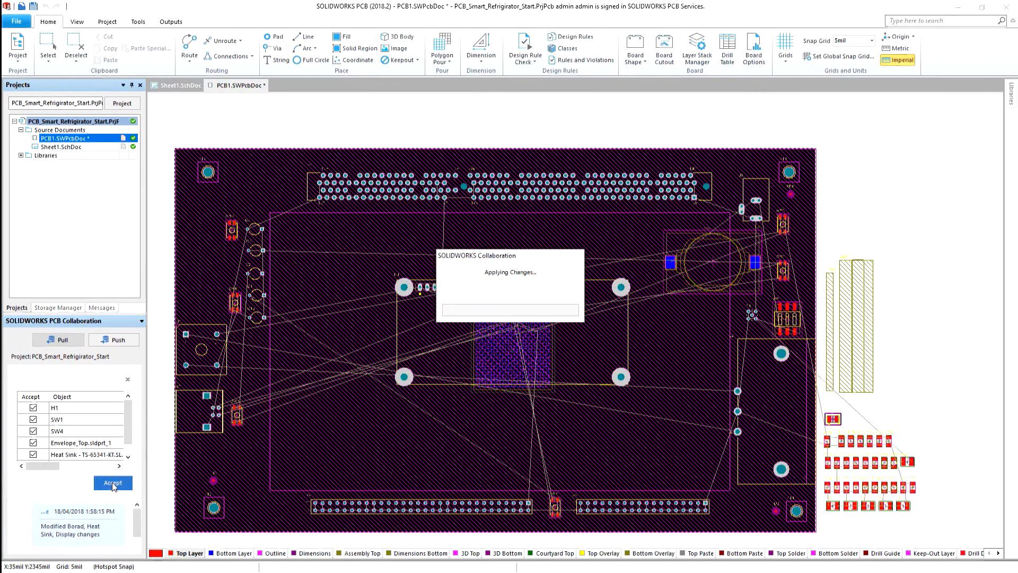
left_click(112, 482)
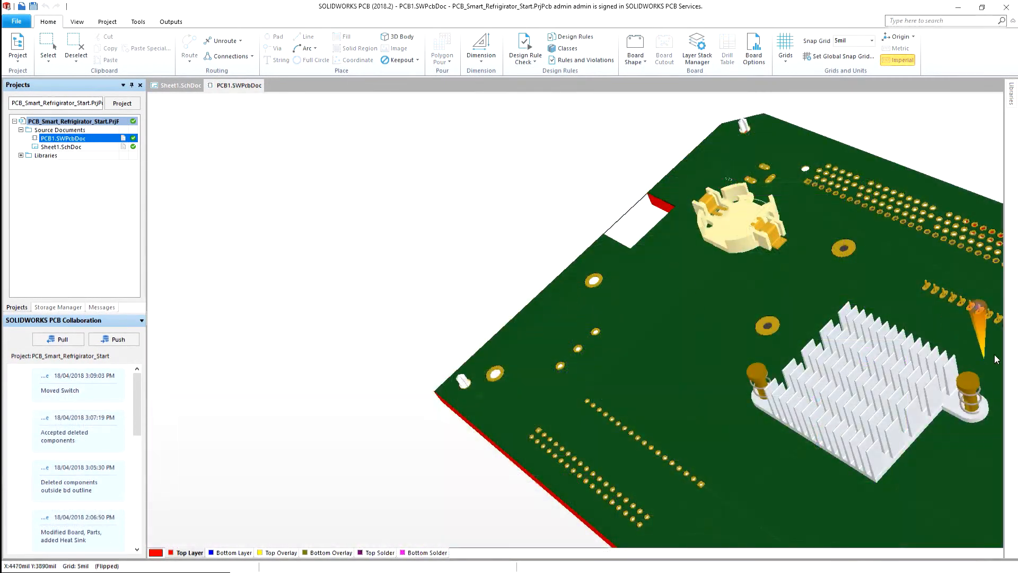